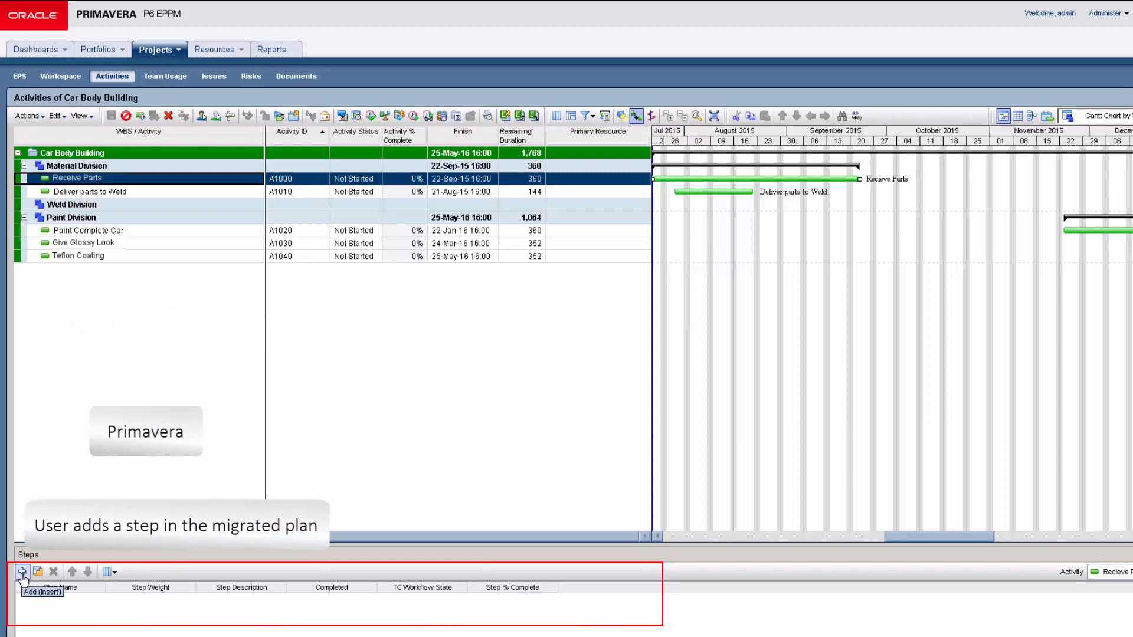
Add a step named 'Recieve Engine' to the Recieve Parts activity A1000.
click(22, 571)
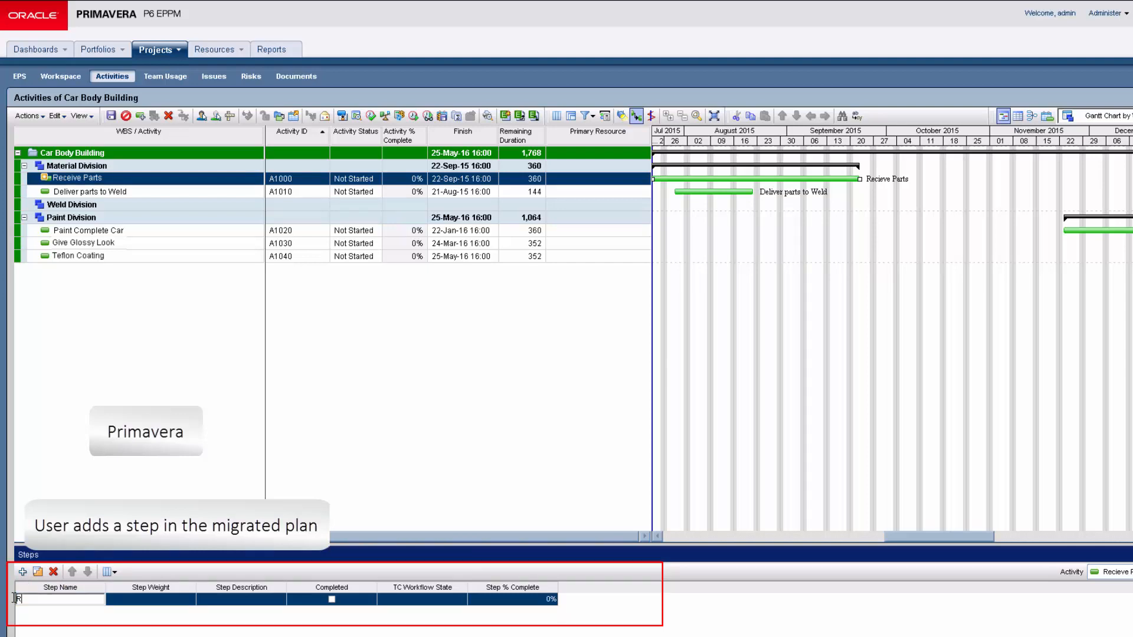
text(Recieve En)
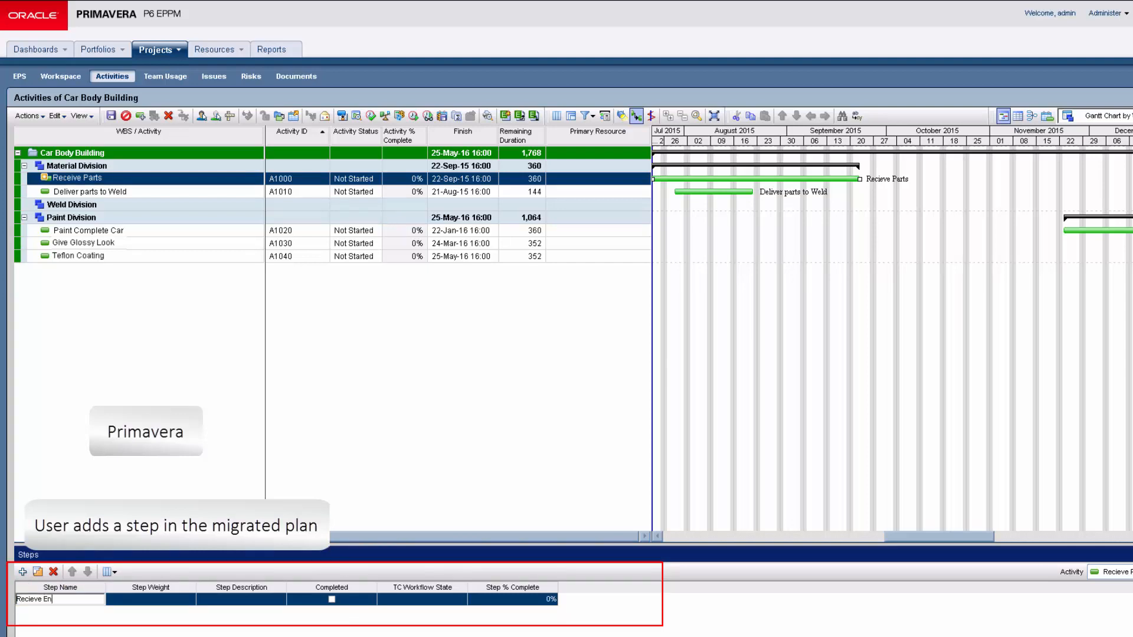
text(gi)
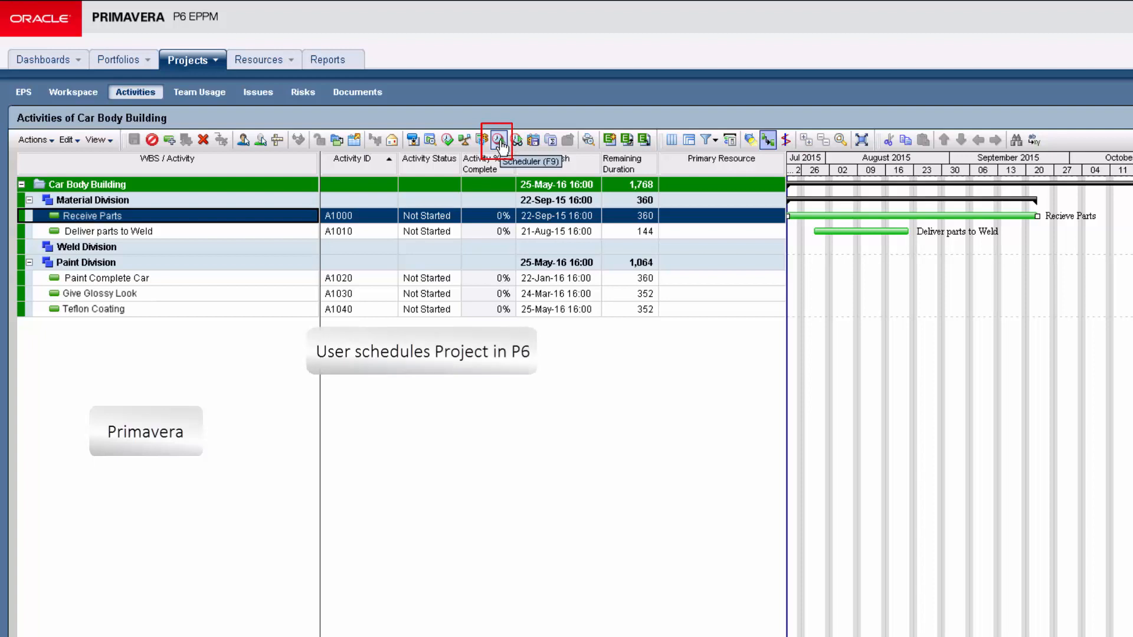
Run the Scheduler with the data date moved to 24-Jul-15 08:00.
click(498, 139)
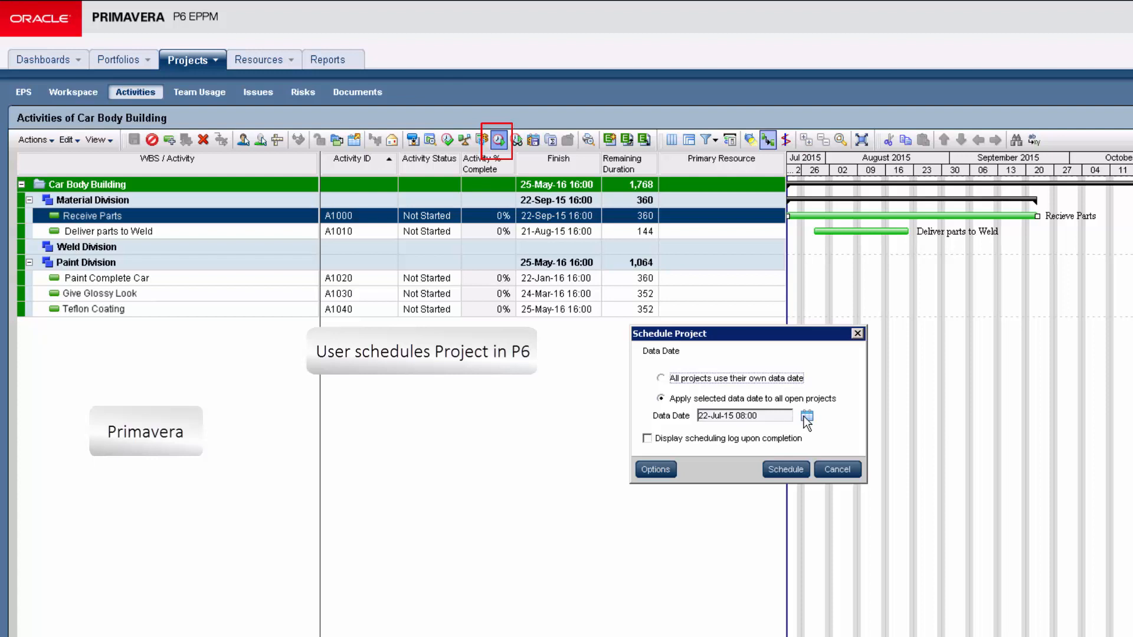
click(806, 414)
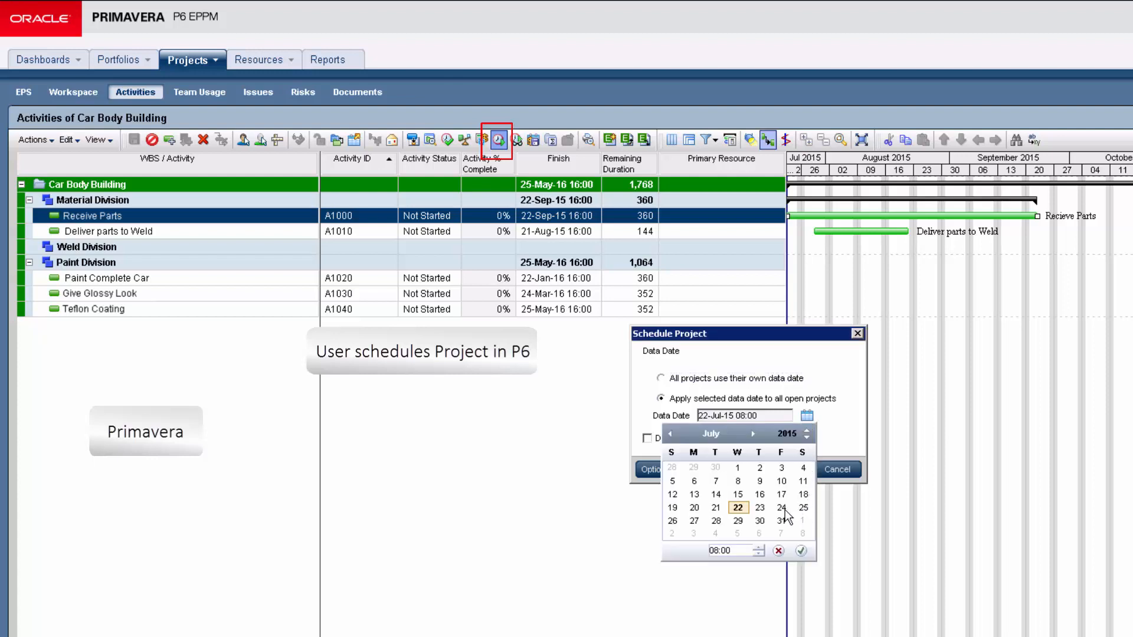
click(780, 508)
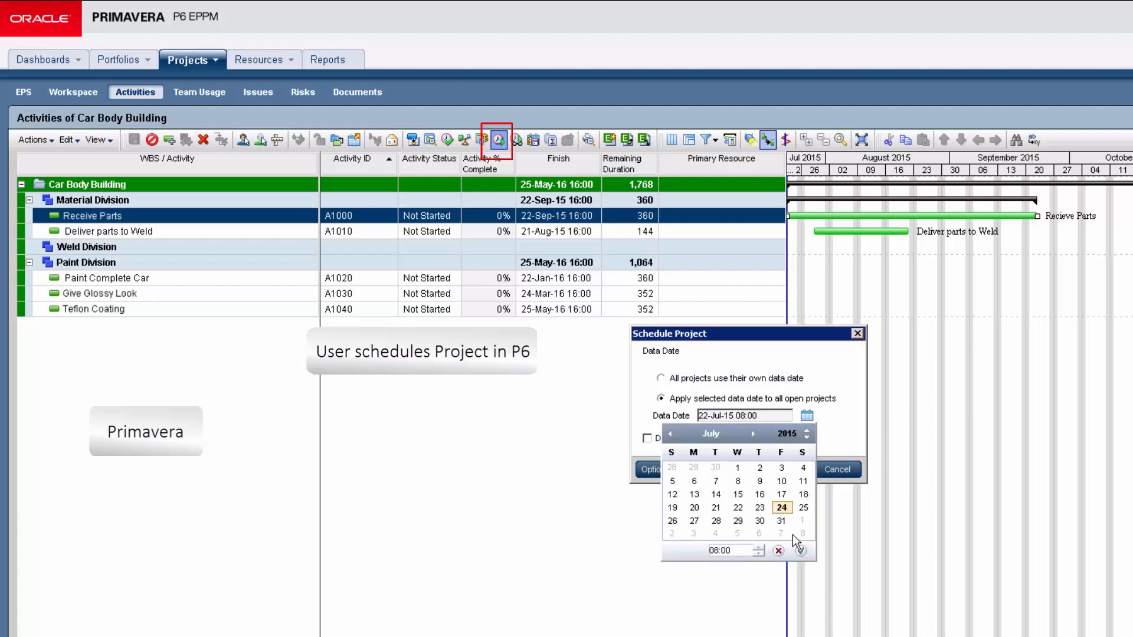
click(781, 507)
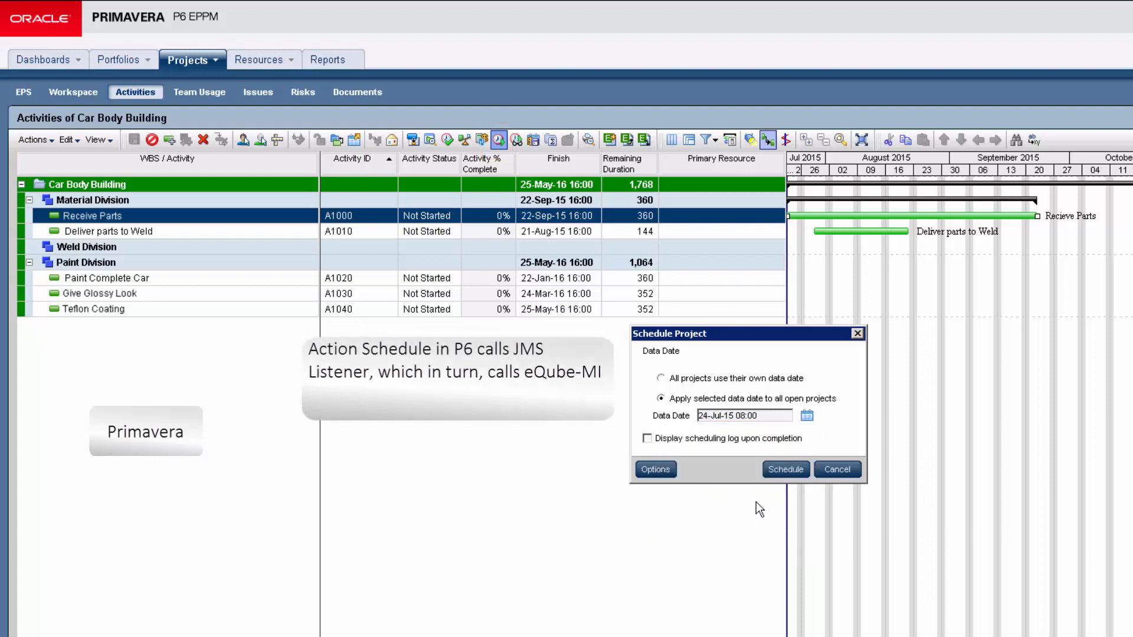
click(785, 469)
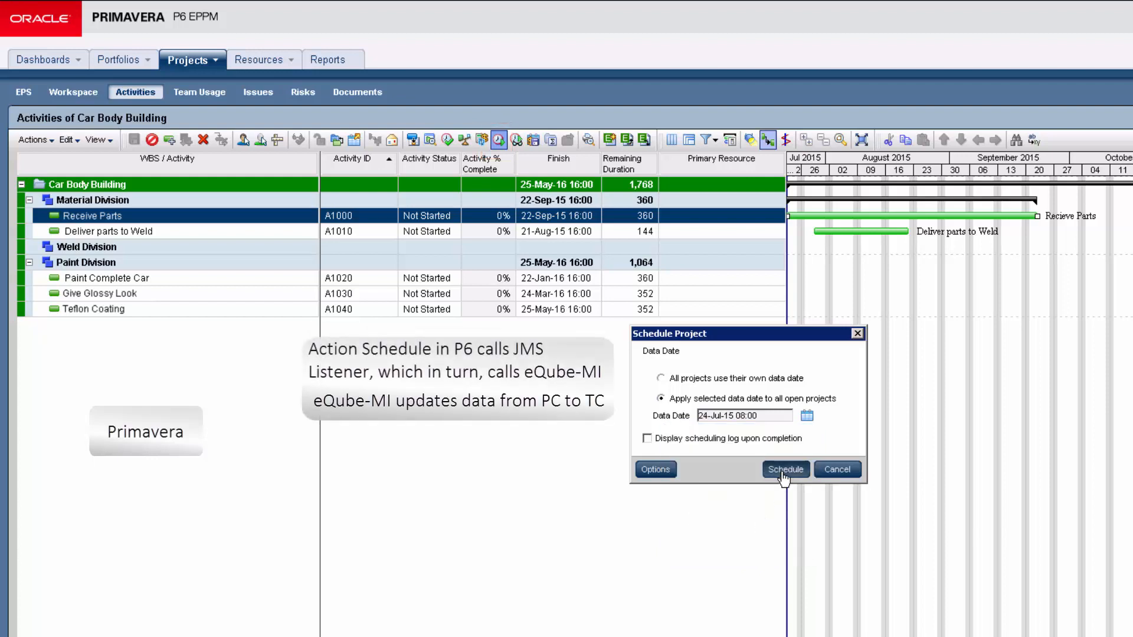
click(784, 469)
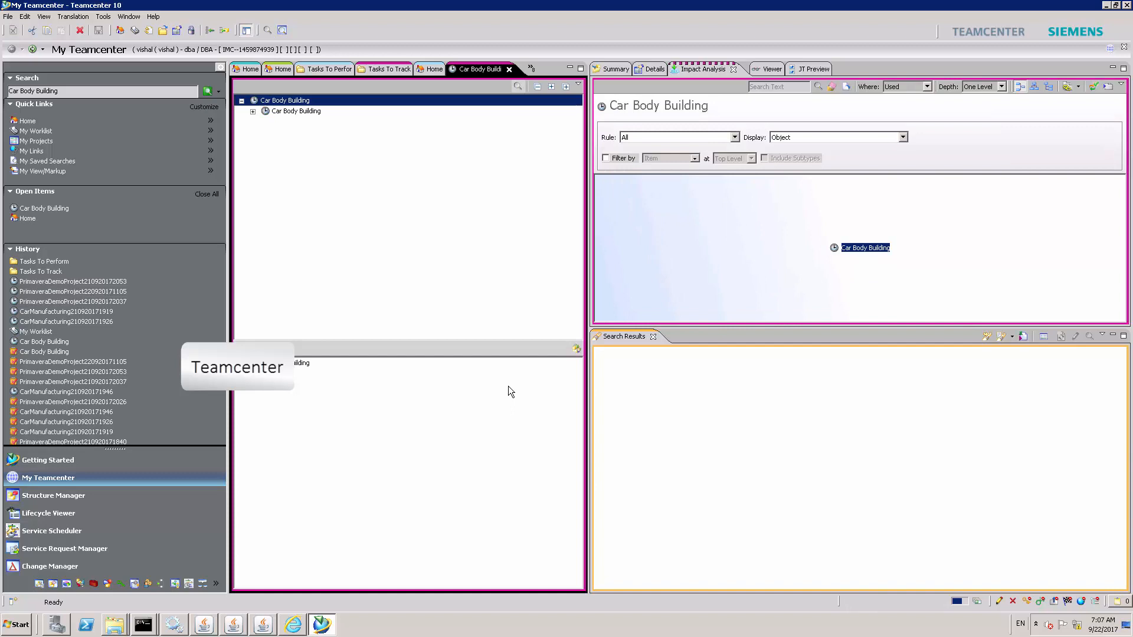
Send Car Body Building to Schedule Manager and select its Recieve Engine task.
right_click(284, 100)
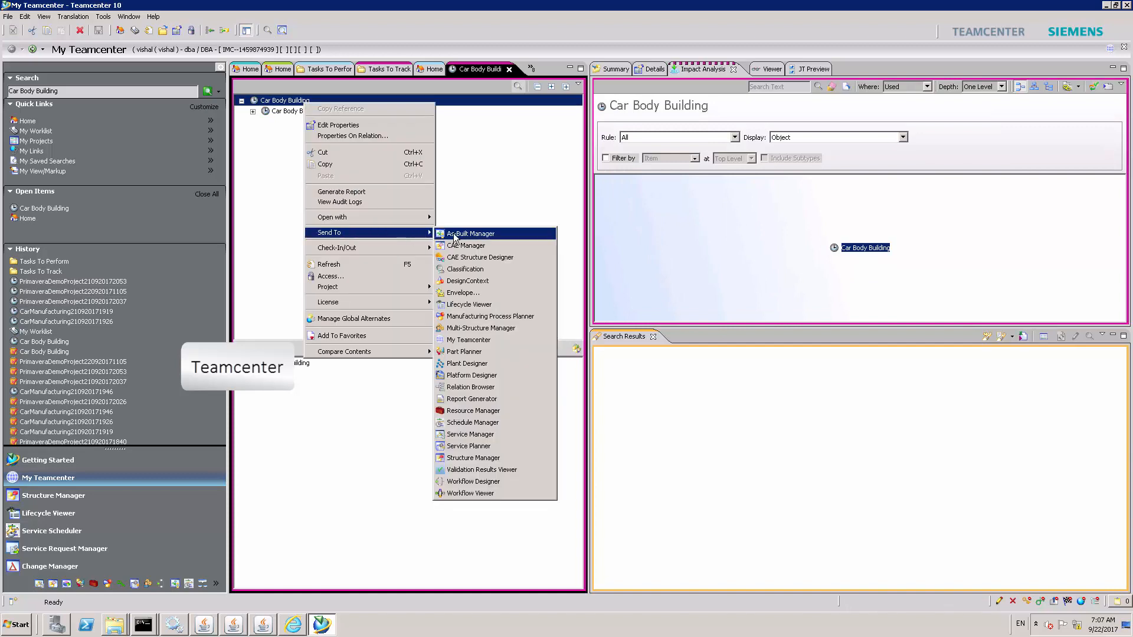
click(486, 425)
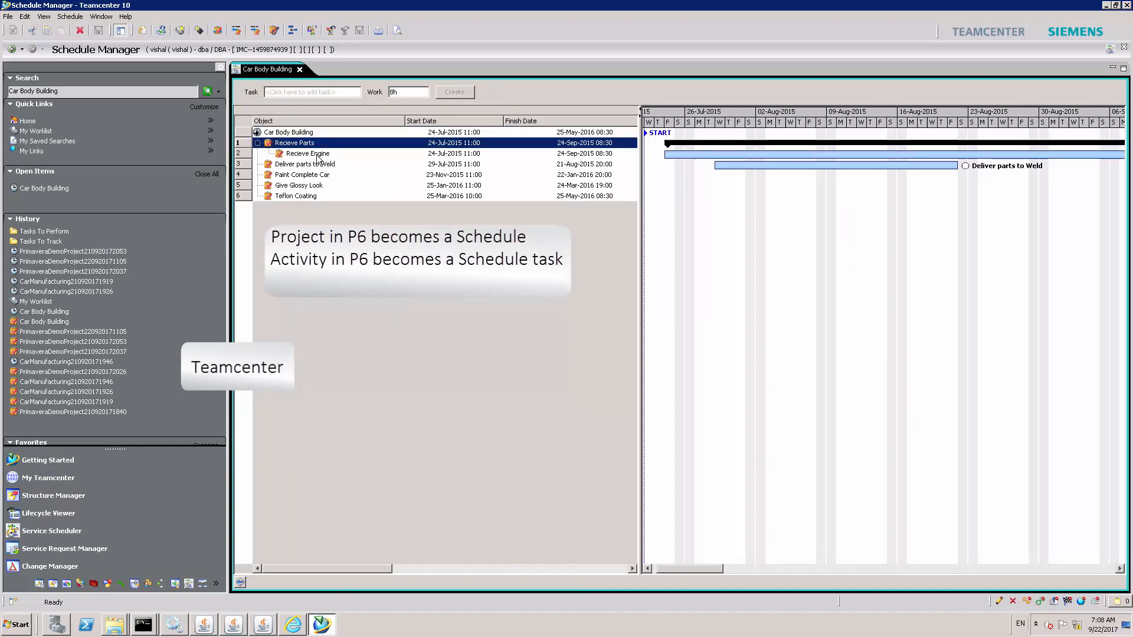
click(307, 154)
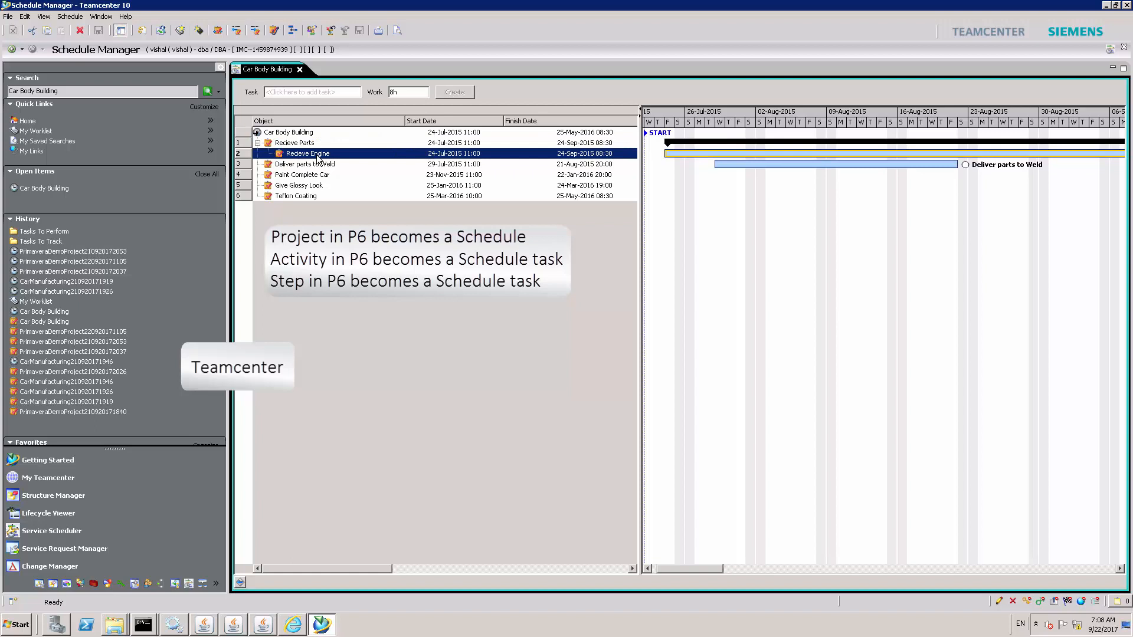
Launch the workflow now for the Recieve Engine task and confirm.
right_click(307, 153)
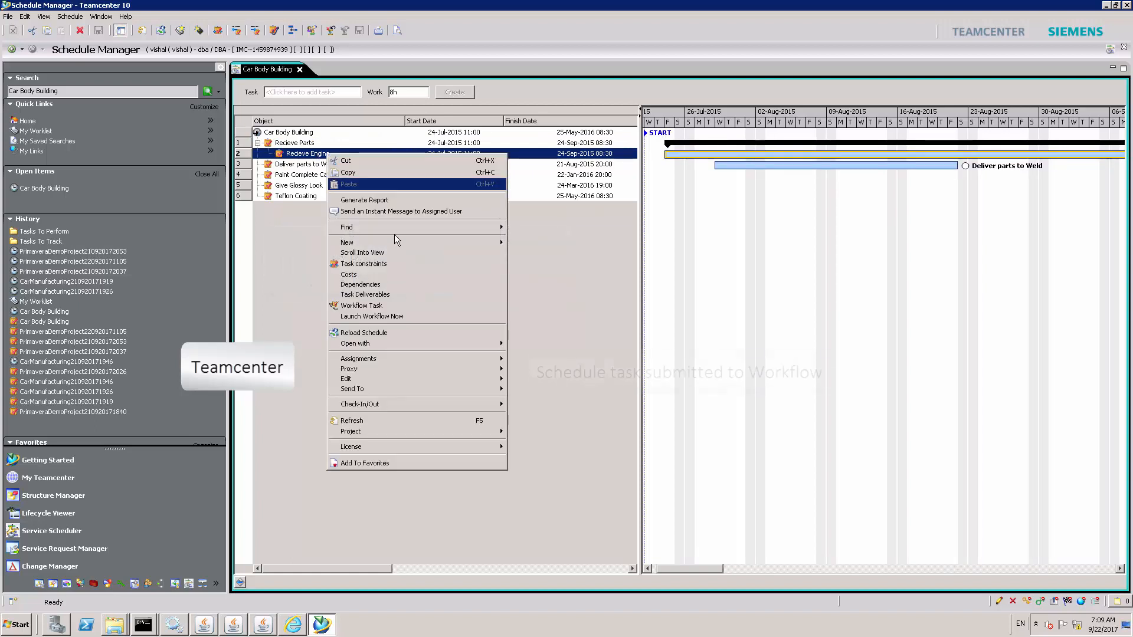
mouse_move(370, 316)
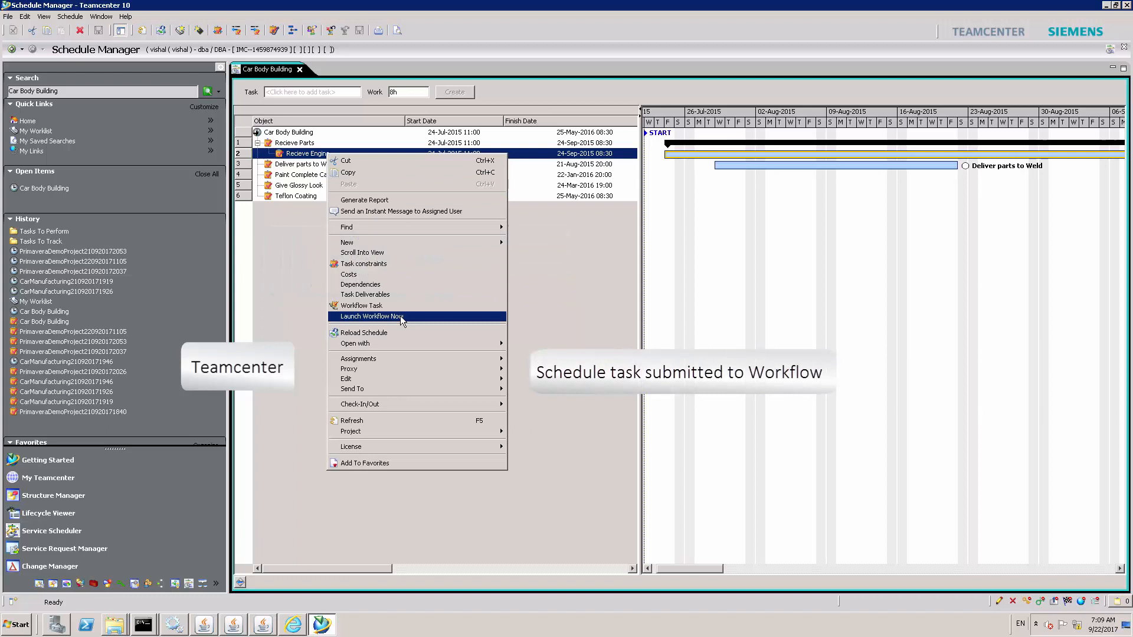
click(370, 316)
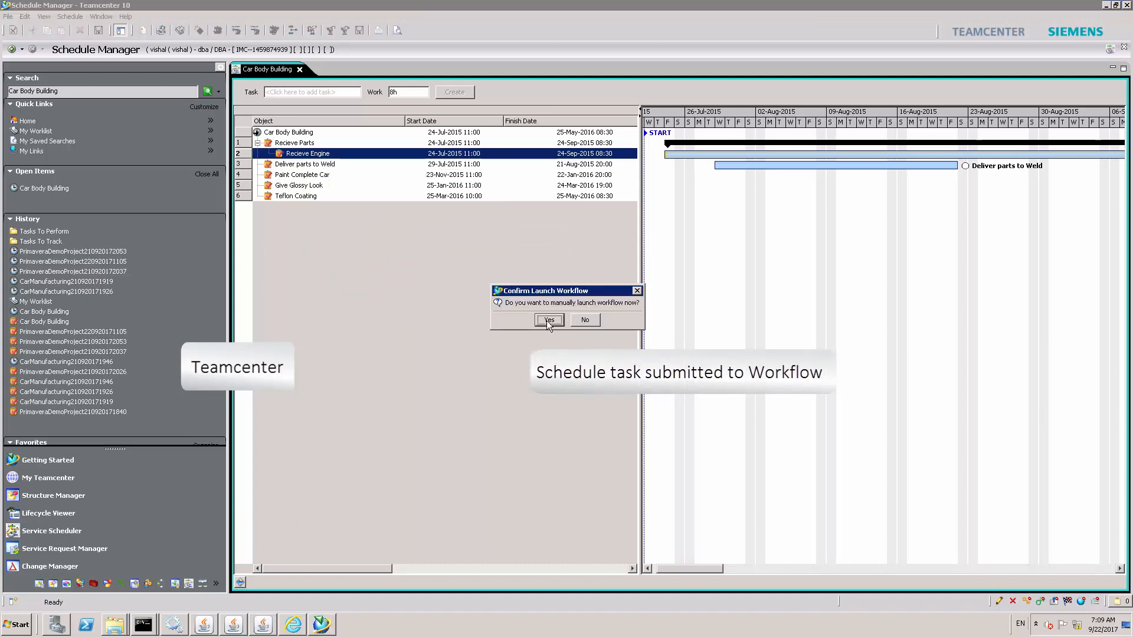
click(548, 320)
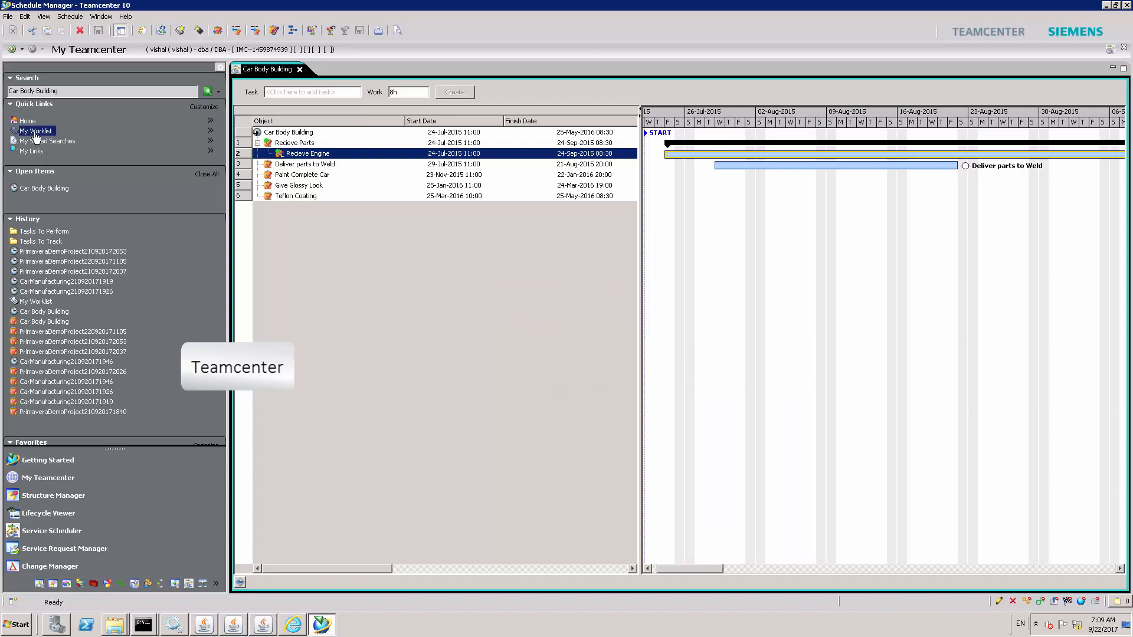
From My Worklist, open the Recieve Engine task in the Workflow Viewer.
click(35, 131)
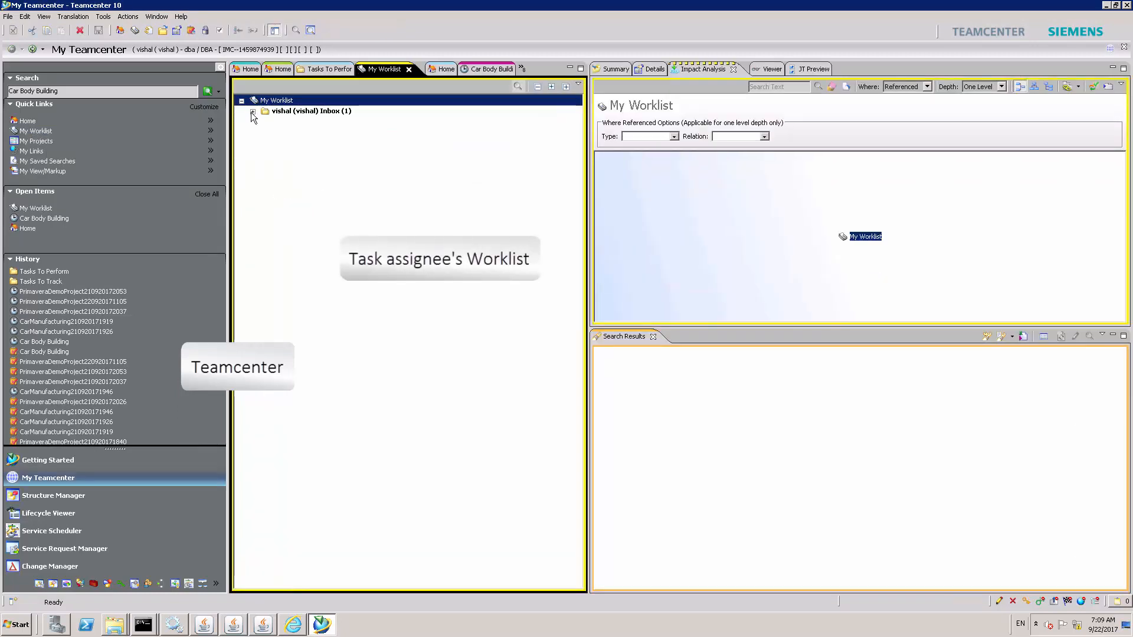
click(253, 110)
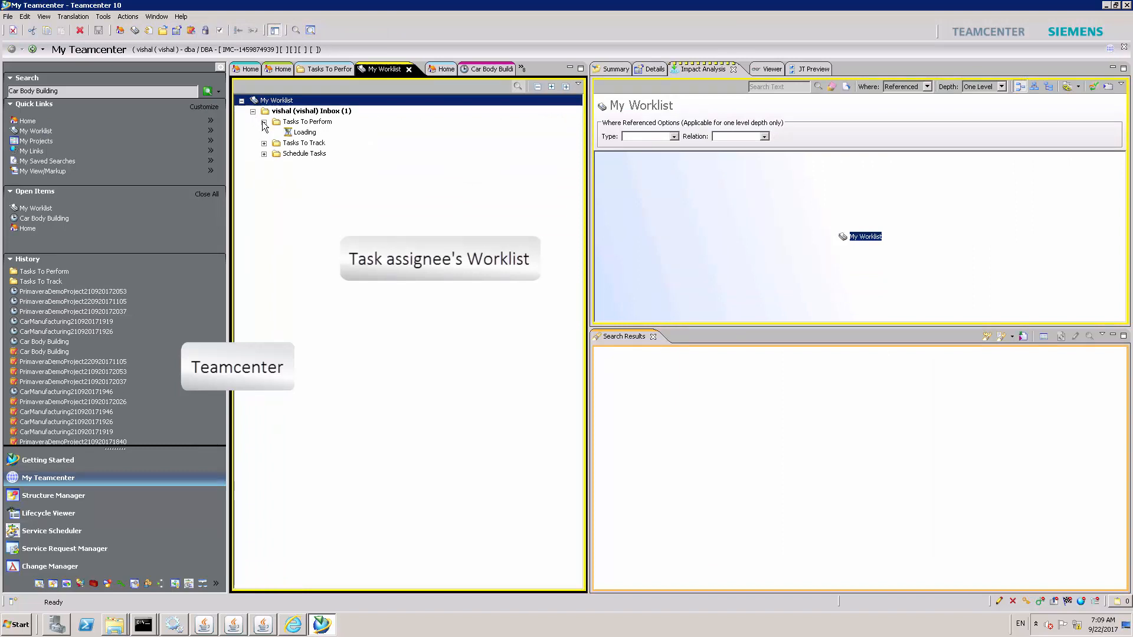
click(265, 126)
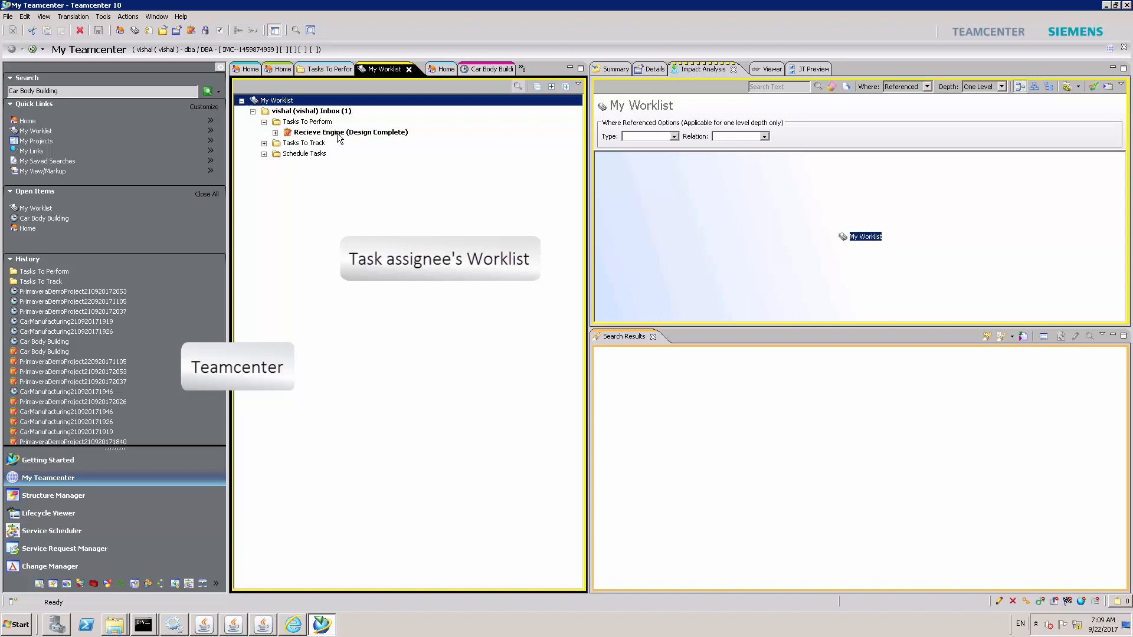
click(350, 133)
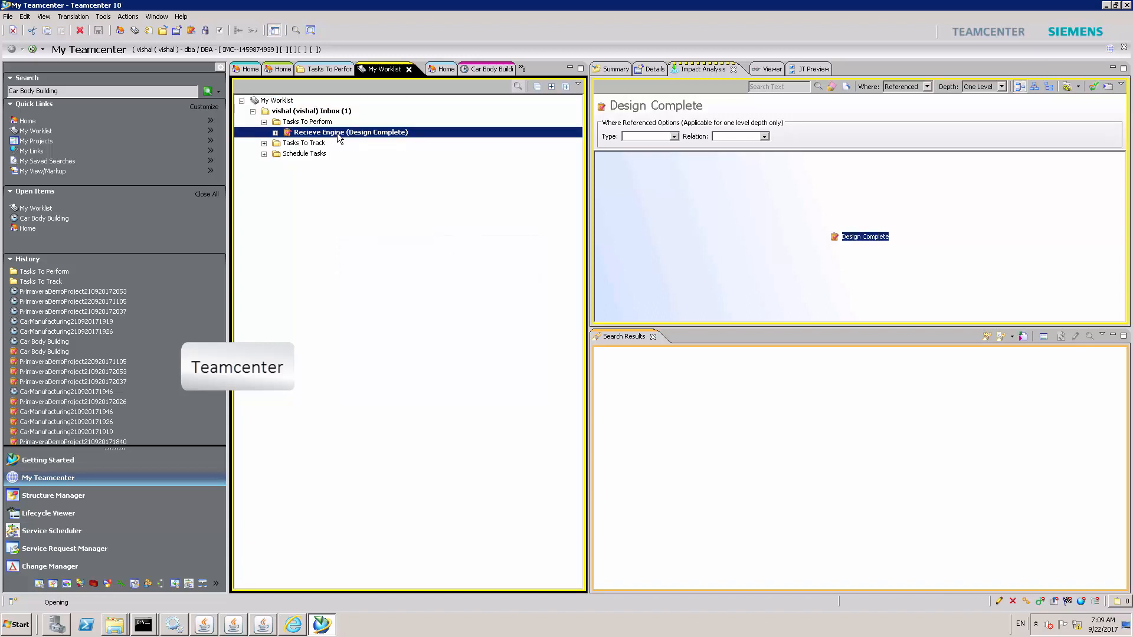
double_click(351, 132)
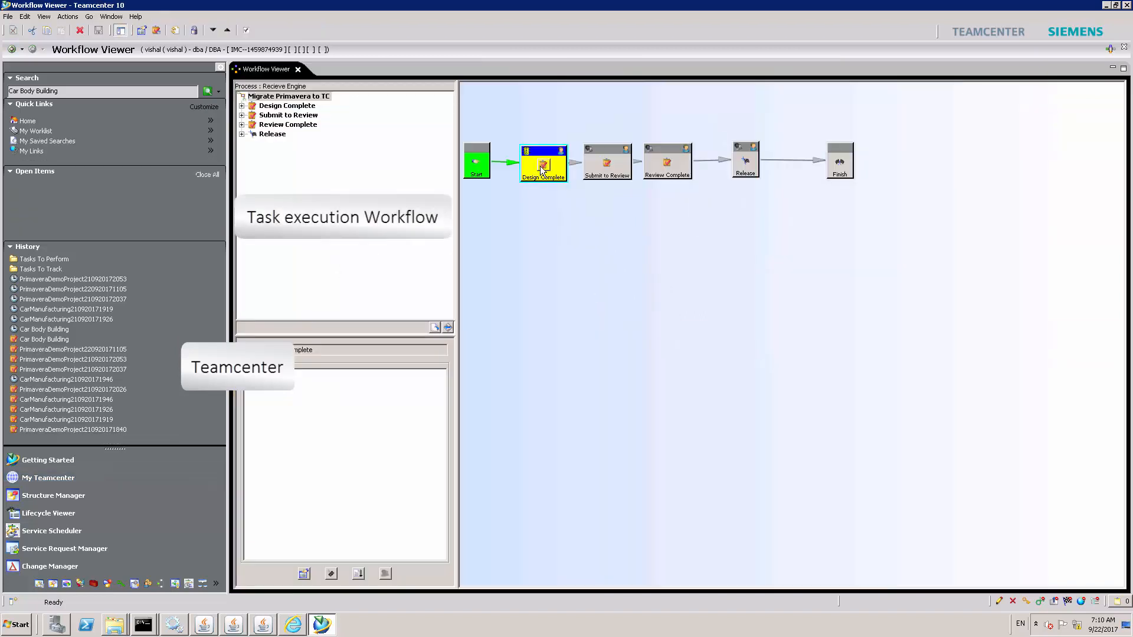
Complete the Design Complete milestone with the comment 'Design completed'.
right_click(543, 162)
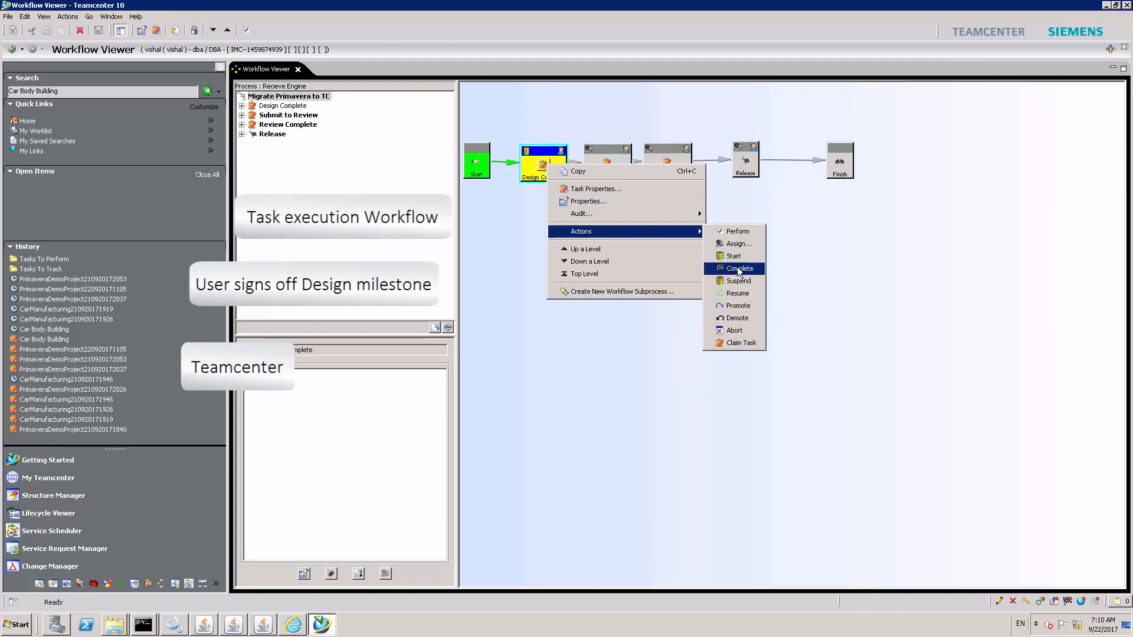
click(739, 268)
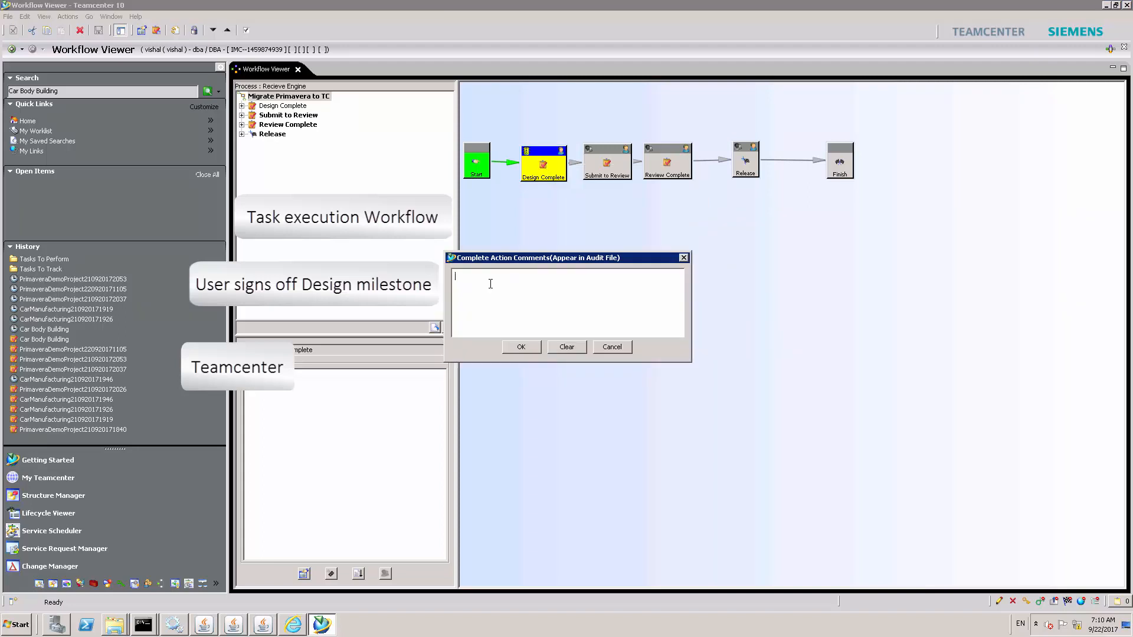
text(Design completed)
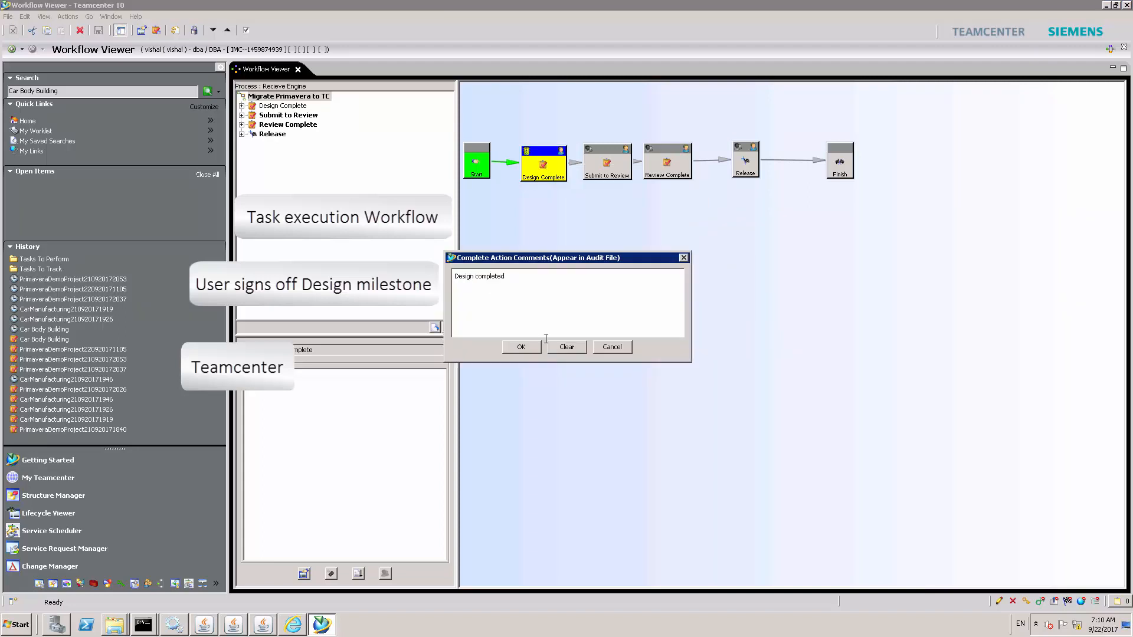
click(520, 347)
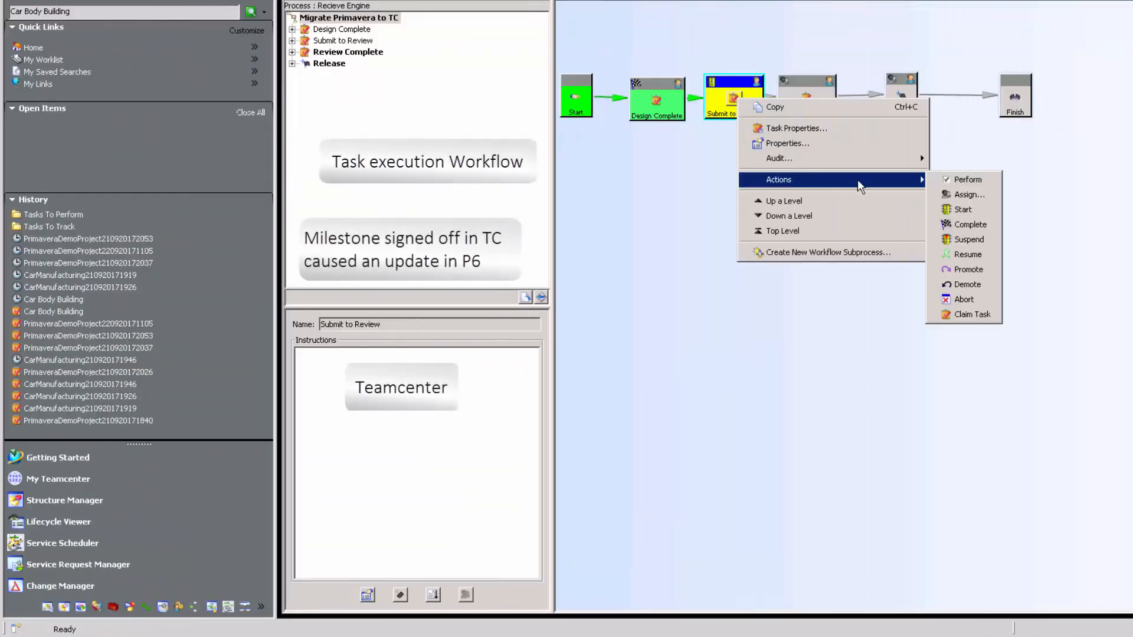
mouse_move(968, 225)
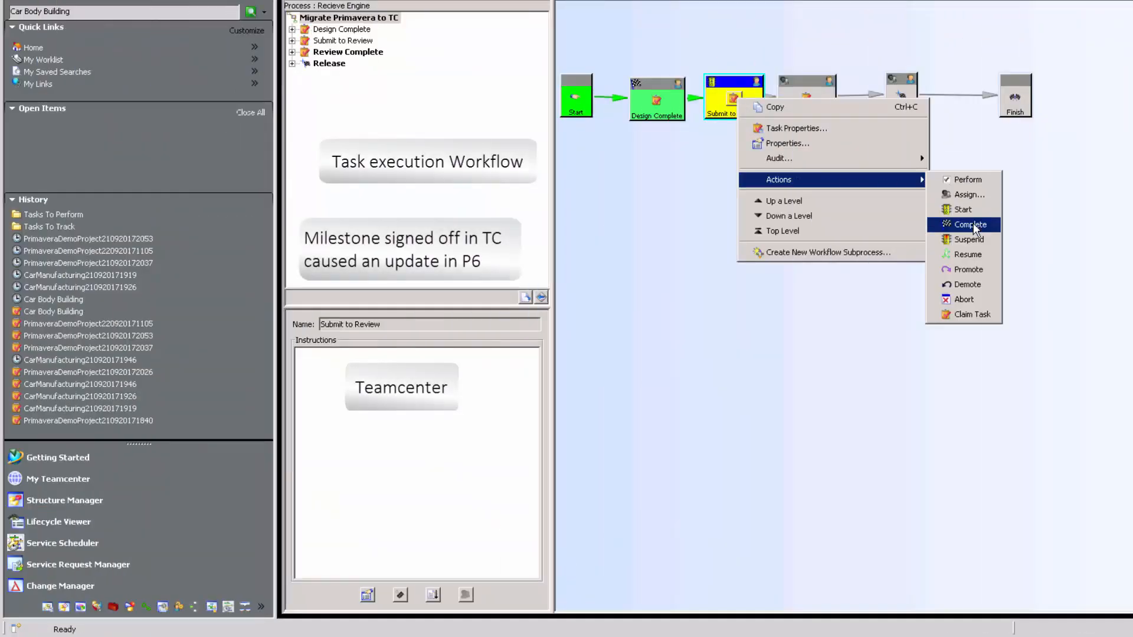
Complete Submit to Review with 'Submitted for review', then complete Review Complete.
click(969, 224)
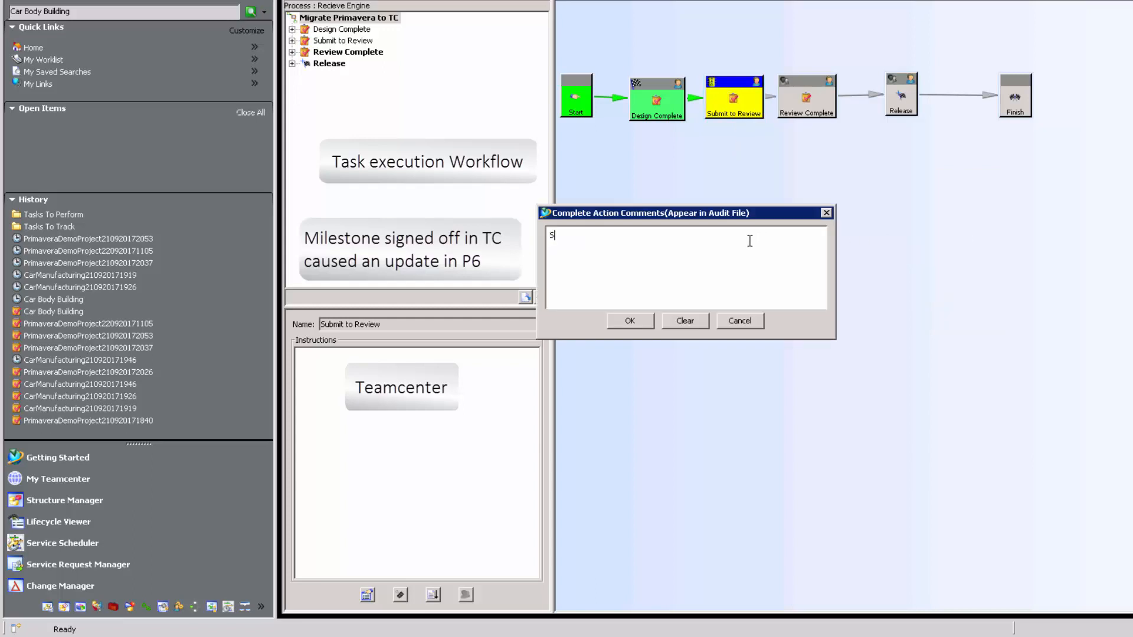
text(Submitted for review)
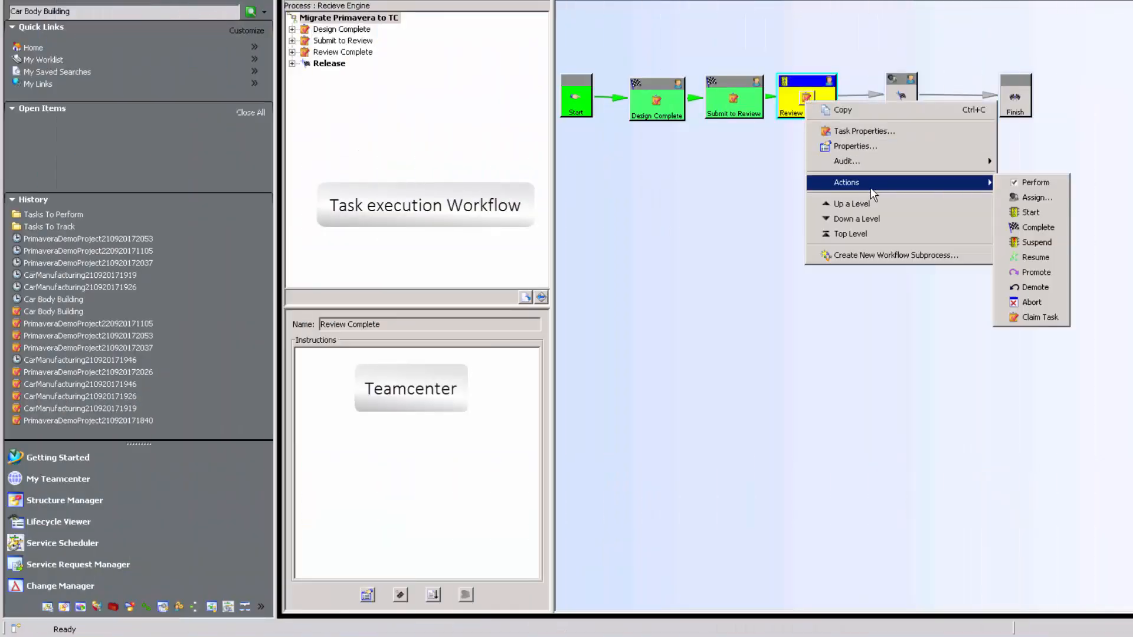
mouse_move(1039, 226)
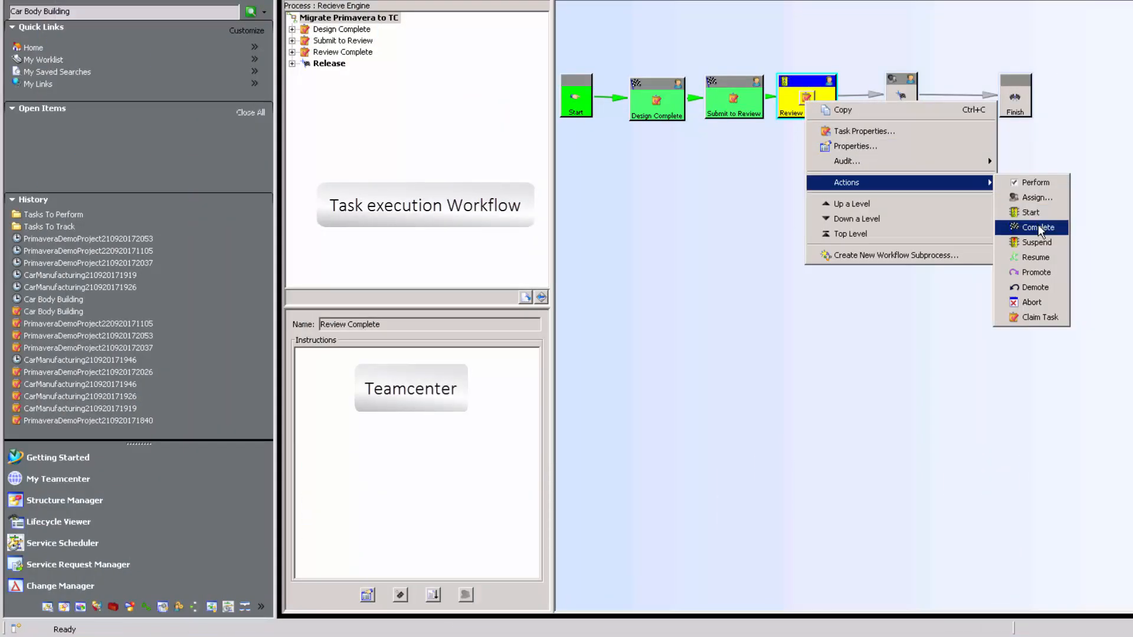
click(1038, 226)
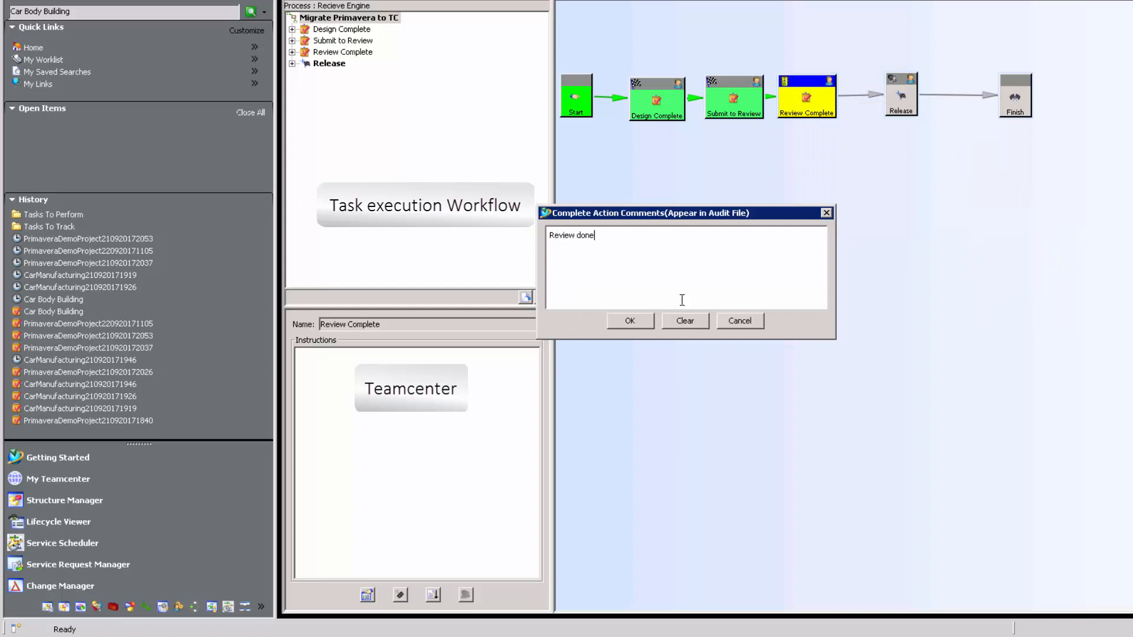
click(627, 320)
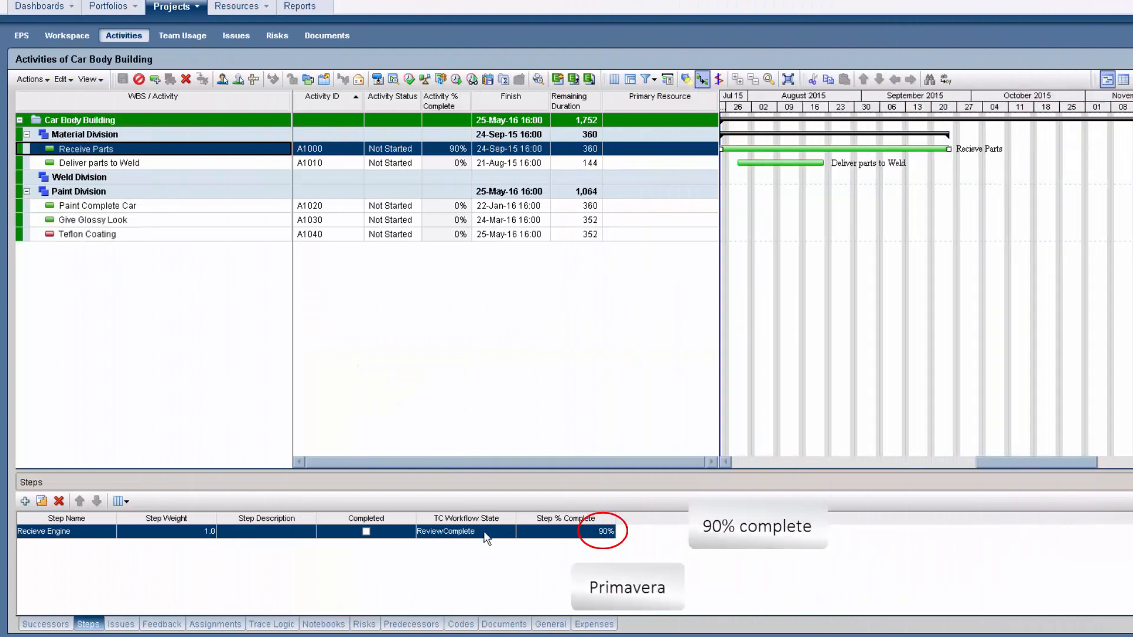
mouse_move(603, 538)
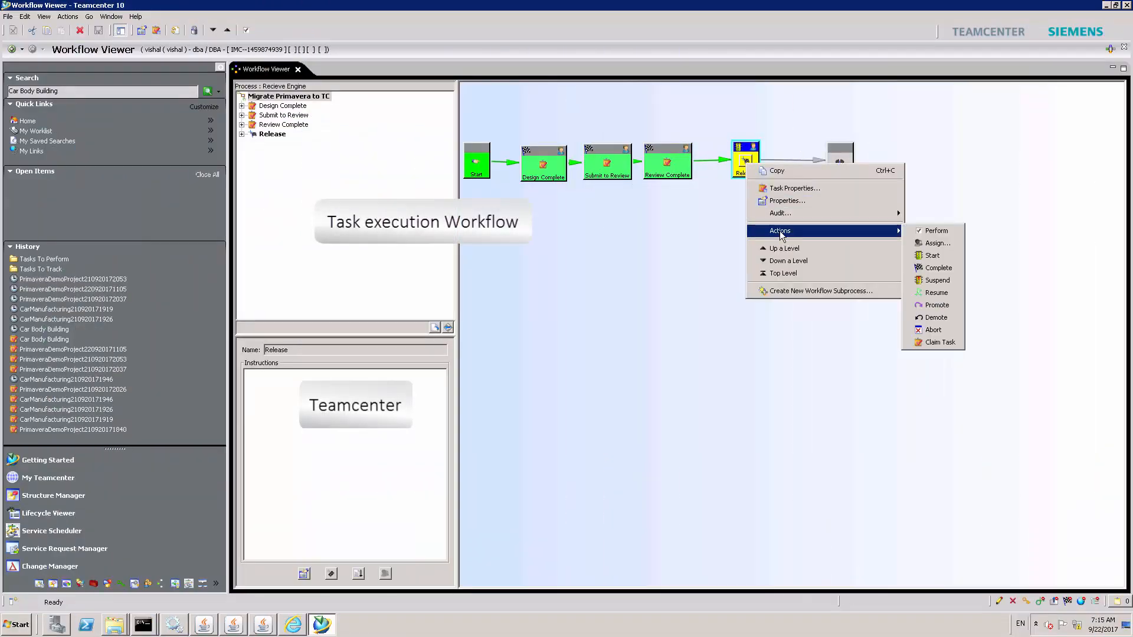
mouse_move(937, 268)
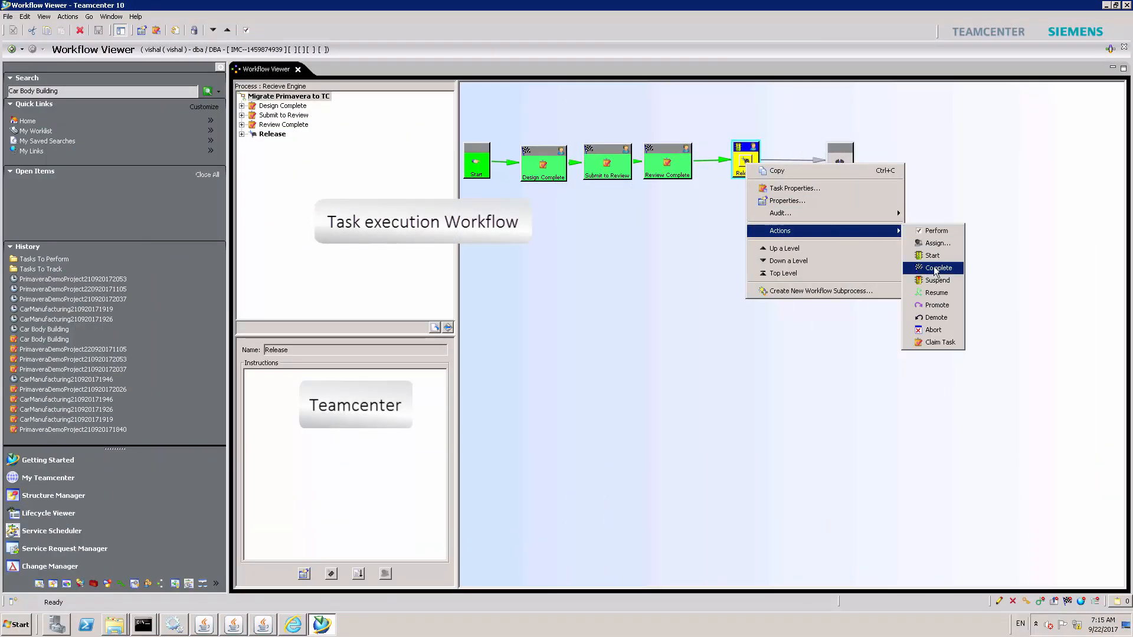
Complete the Release milestone with the comment 'ready for release.'.
click(939, 268)
text(All ok)
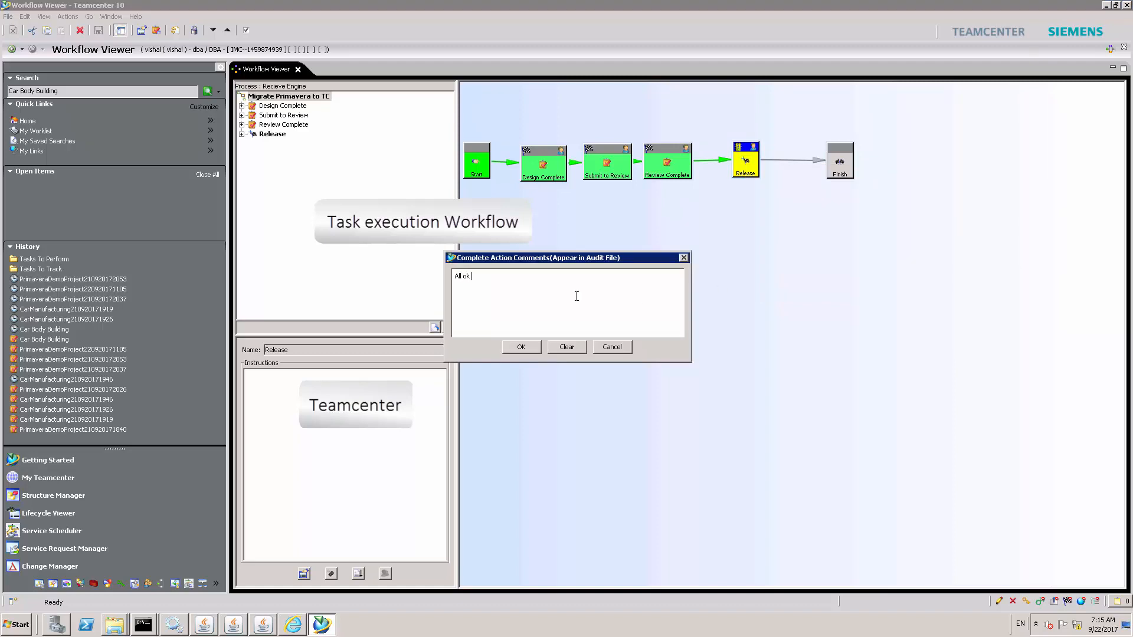
text(ready for release.)
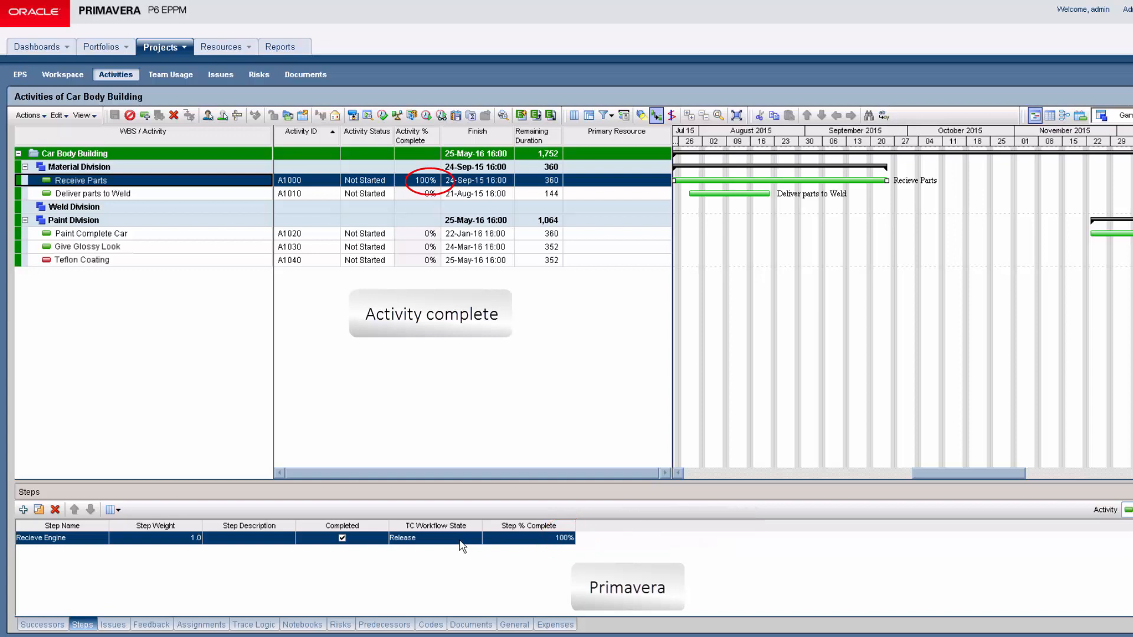
mouse_move(640, 347)
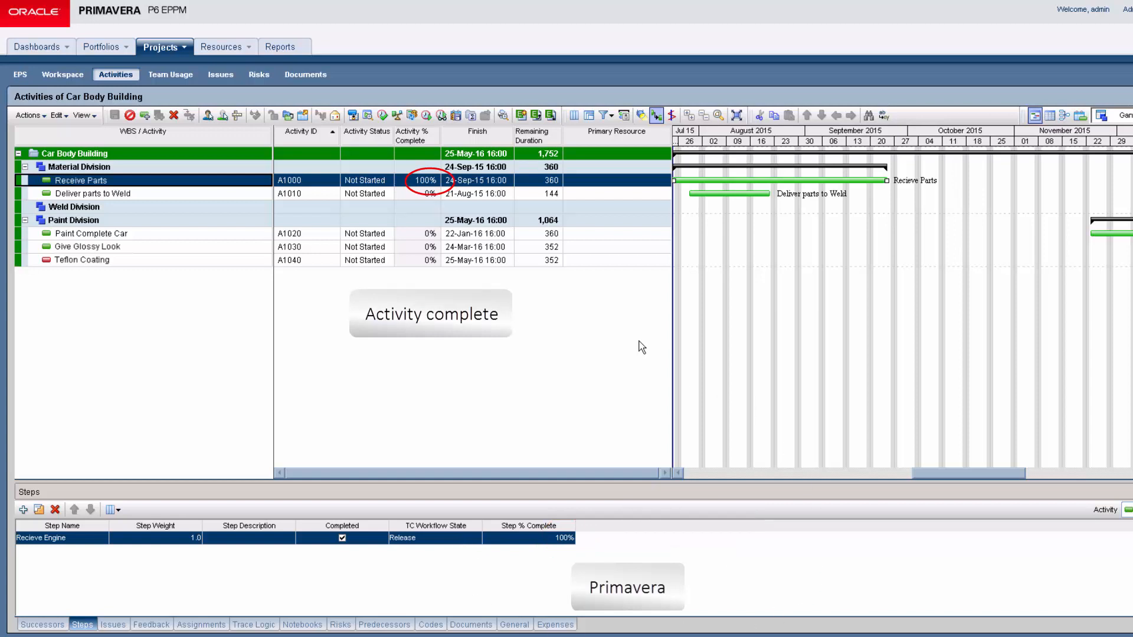